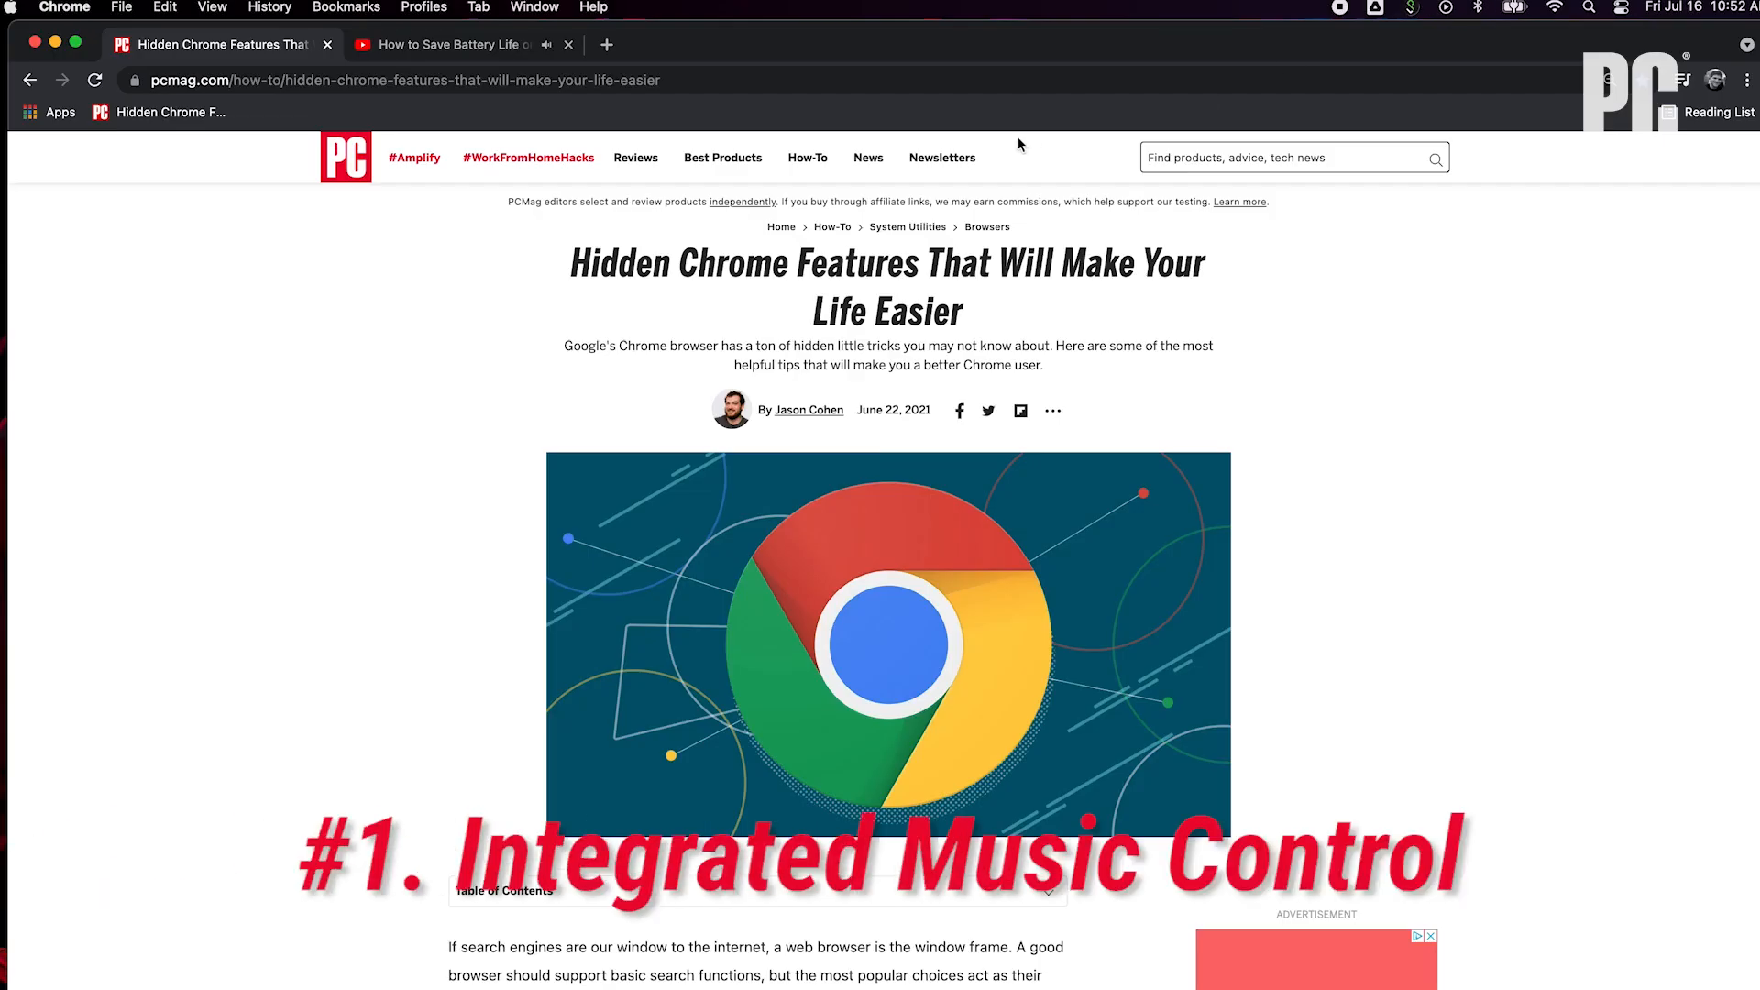
mouse_move(528, 66)
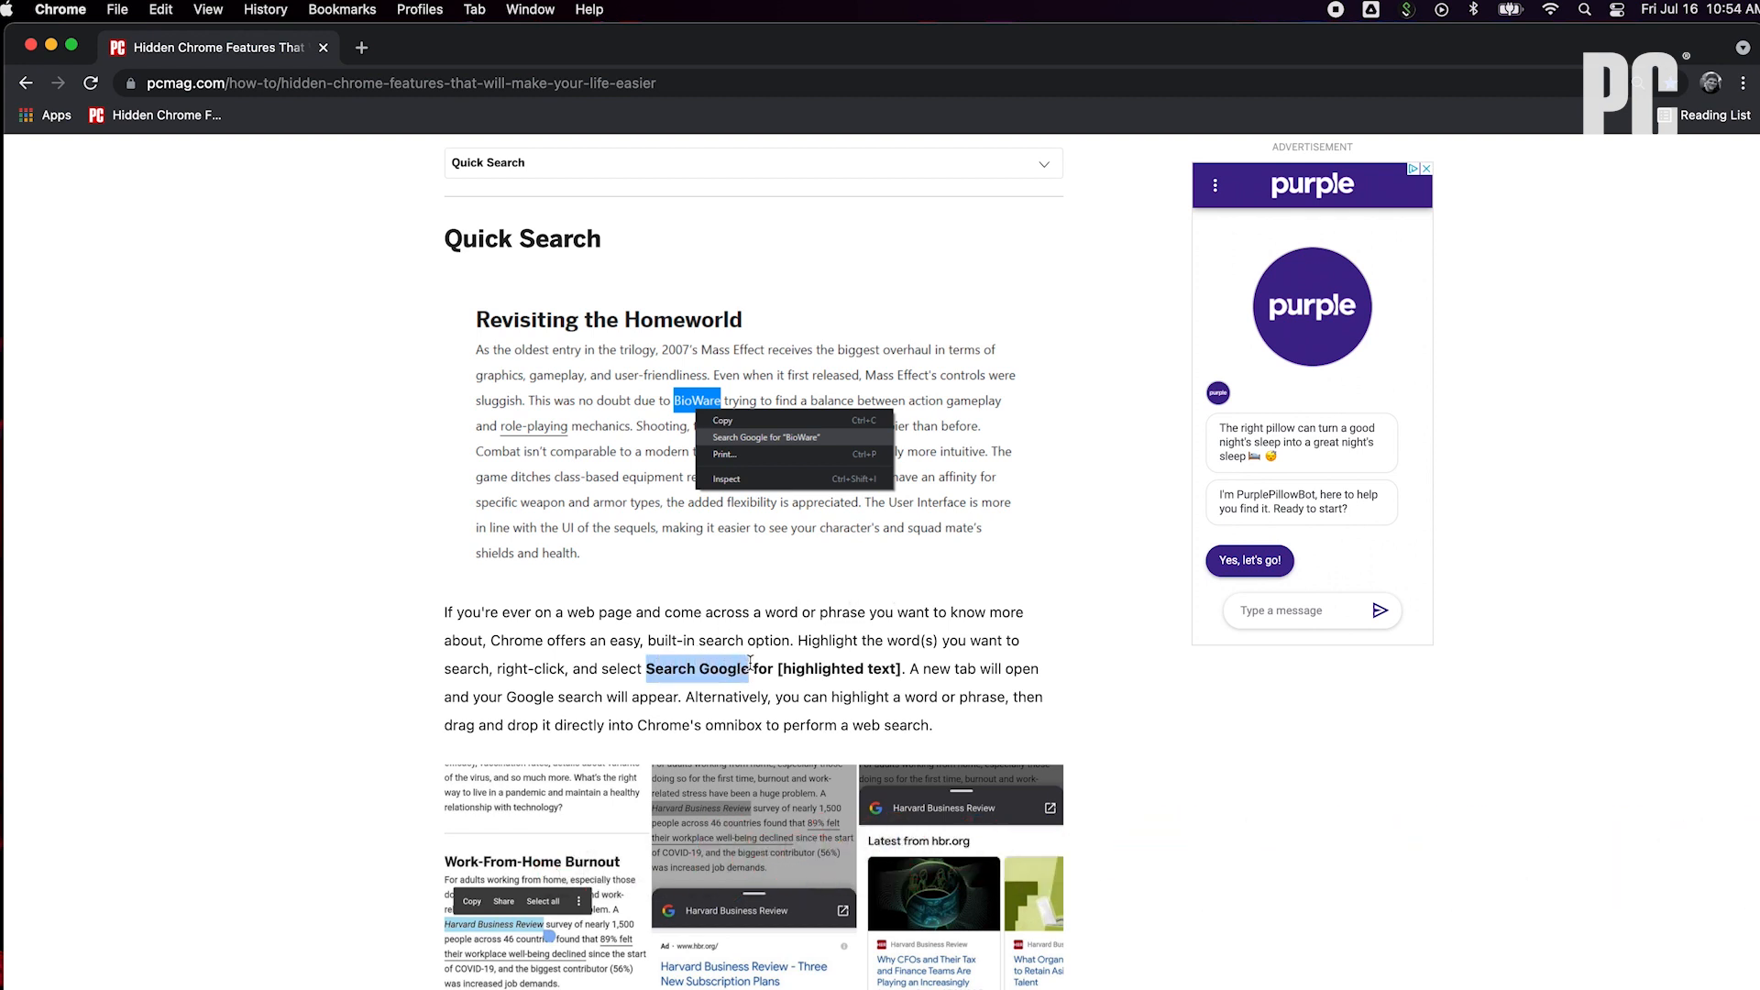
Run a Google search for the highlighted phrase from its context menu.
right_click(696, 667)
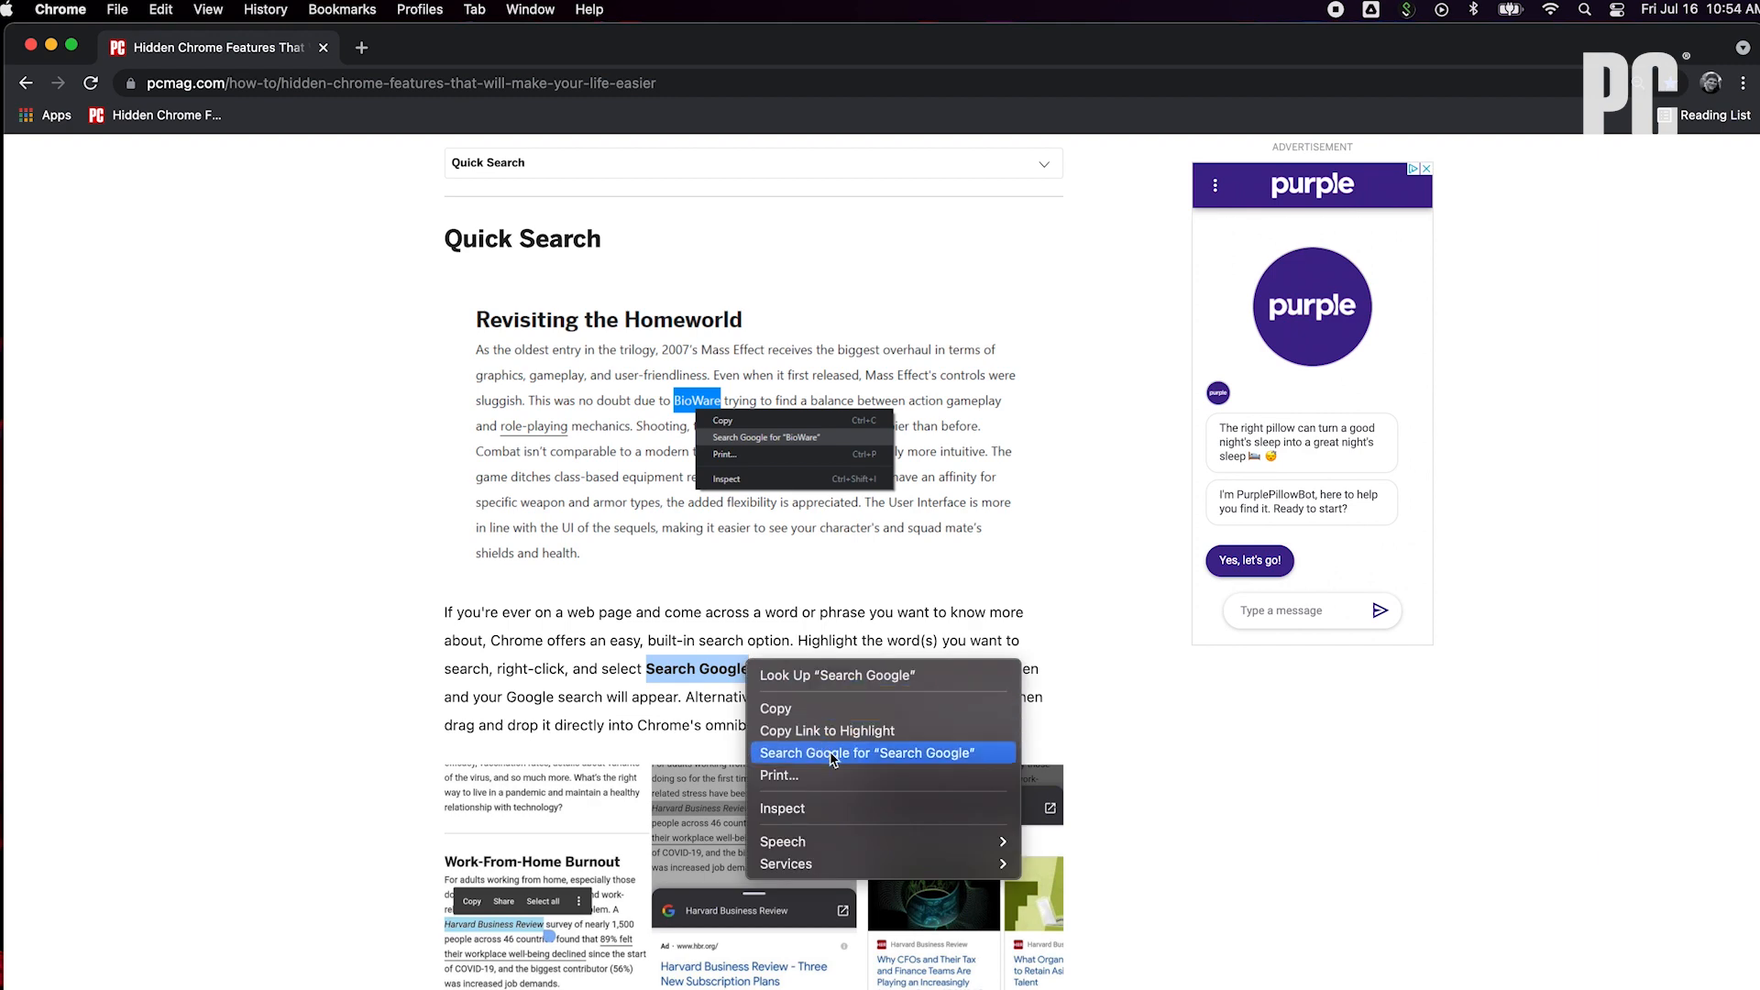
left_click(869, 752)
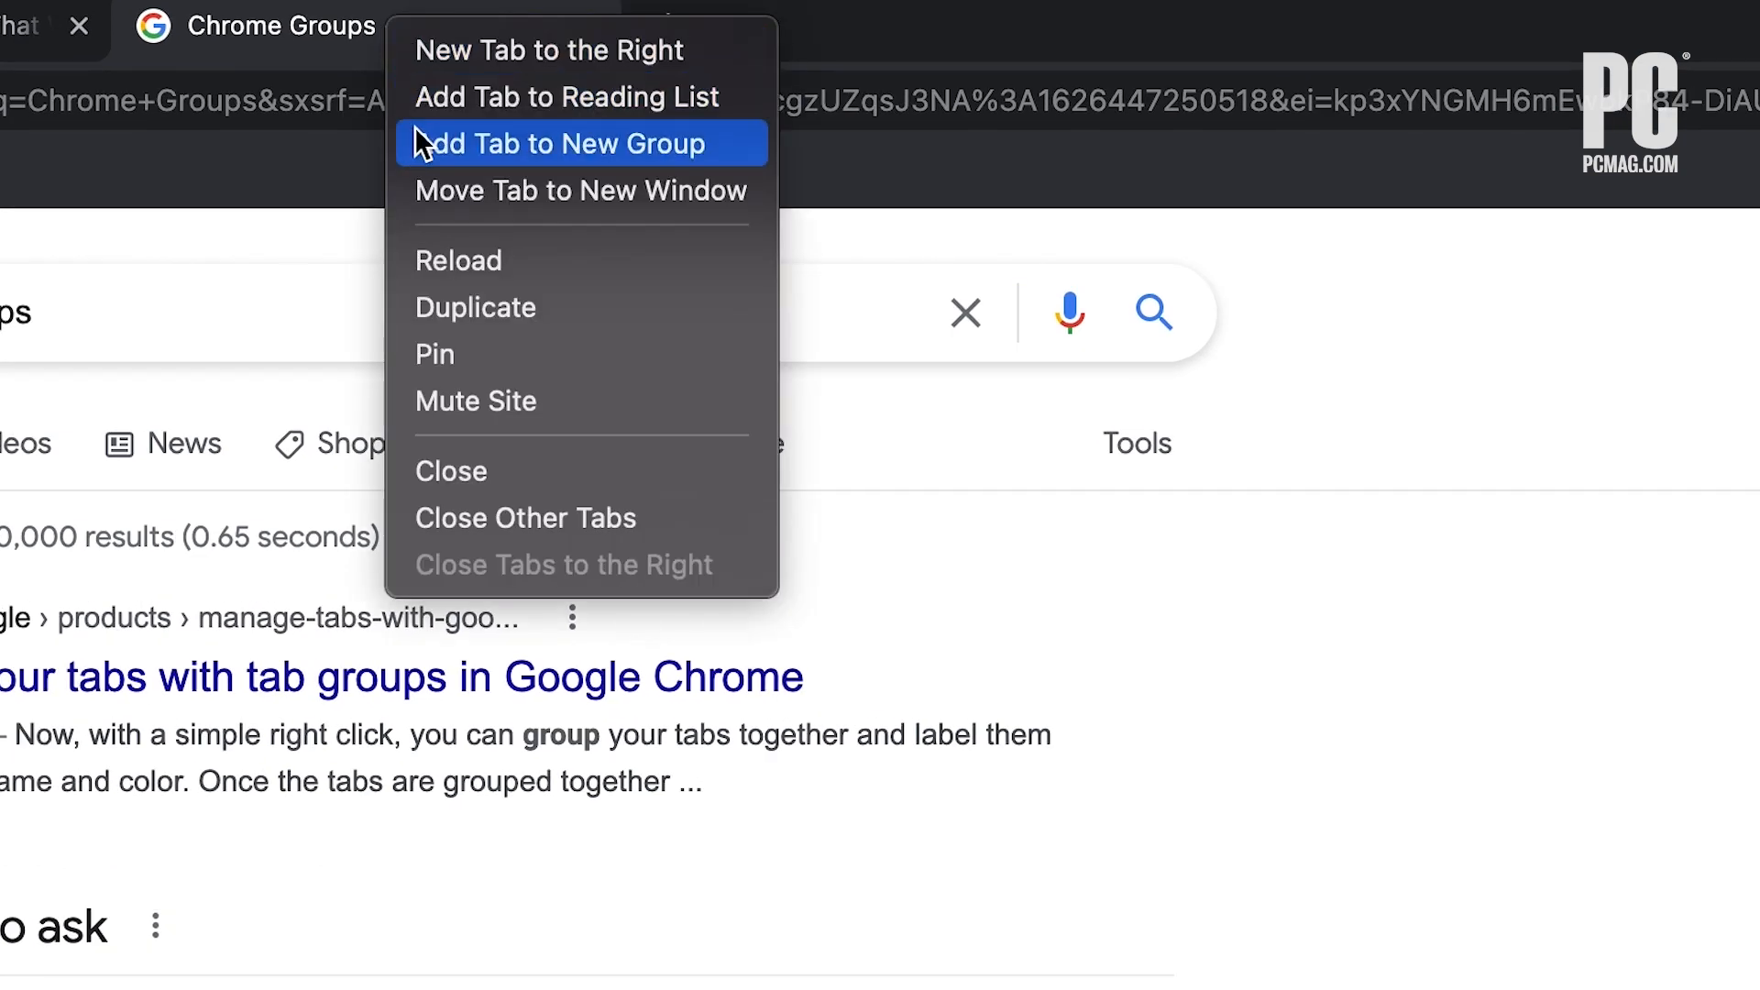
Put the Chrome Groups search tab into a new group named 'PC Mag'.
left_click(572, 143)
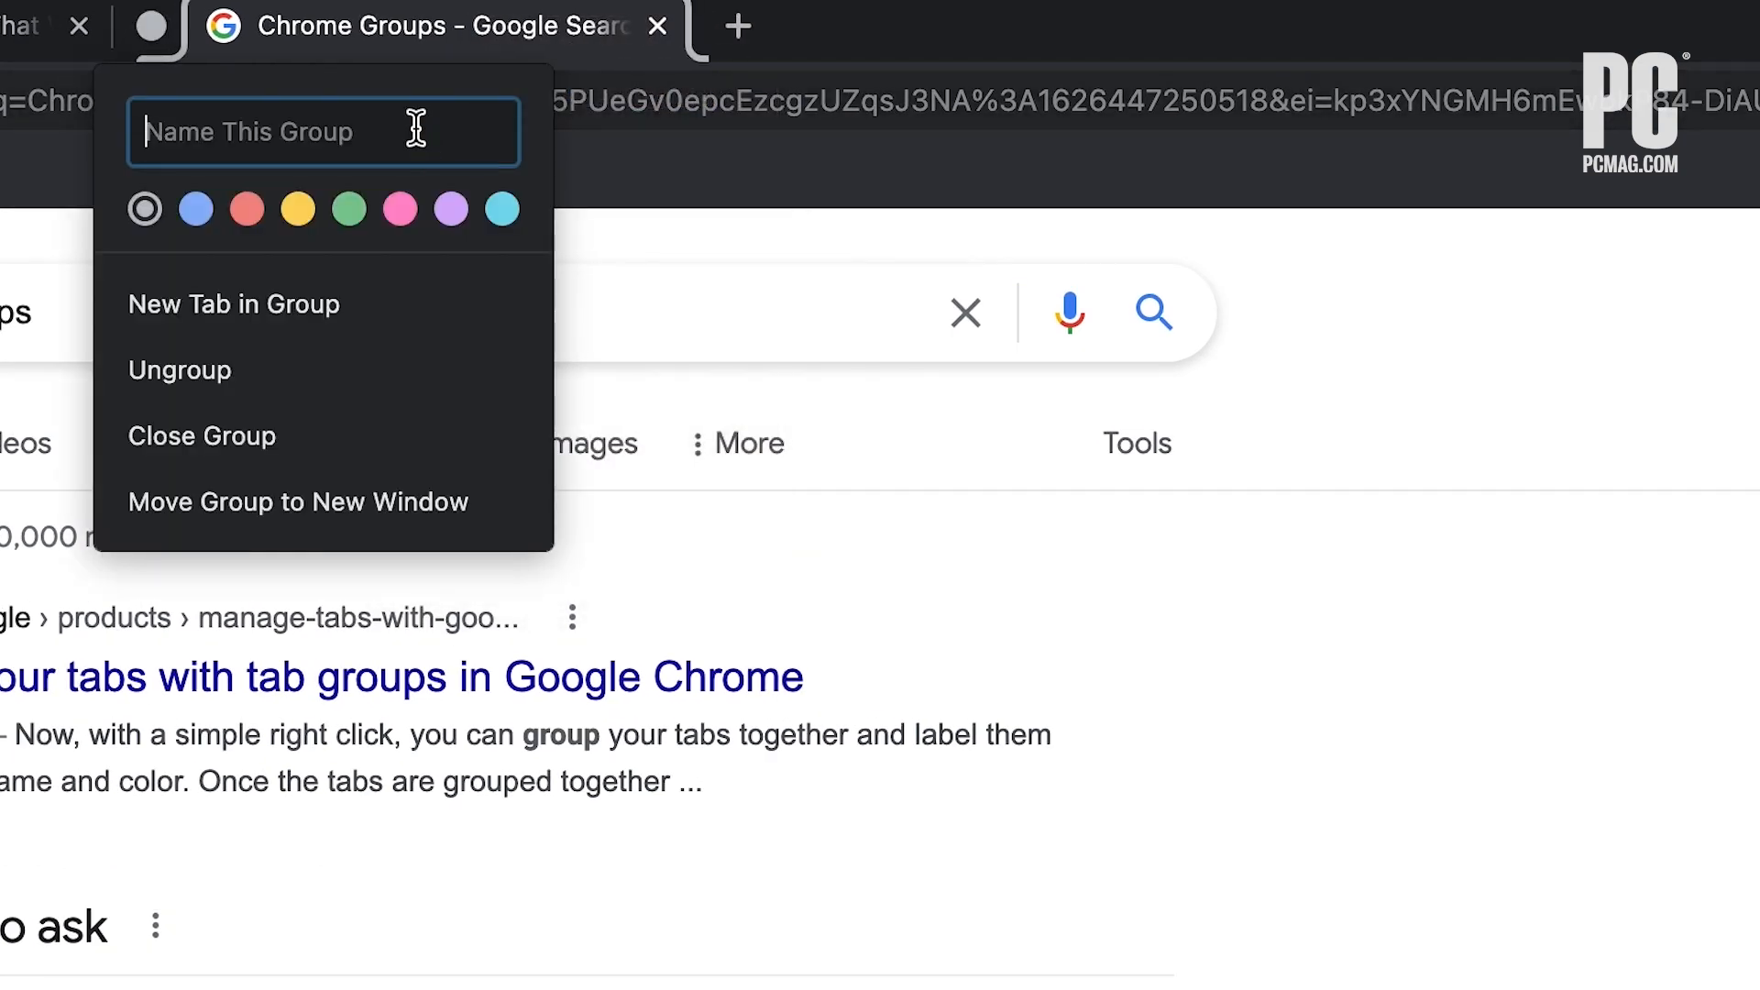
type("PC M")
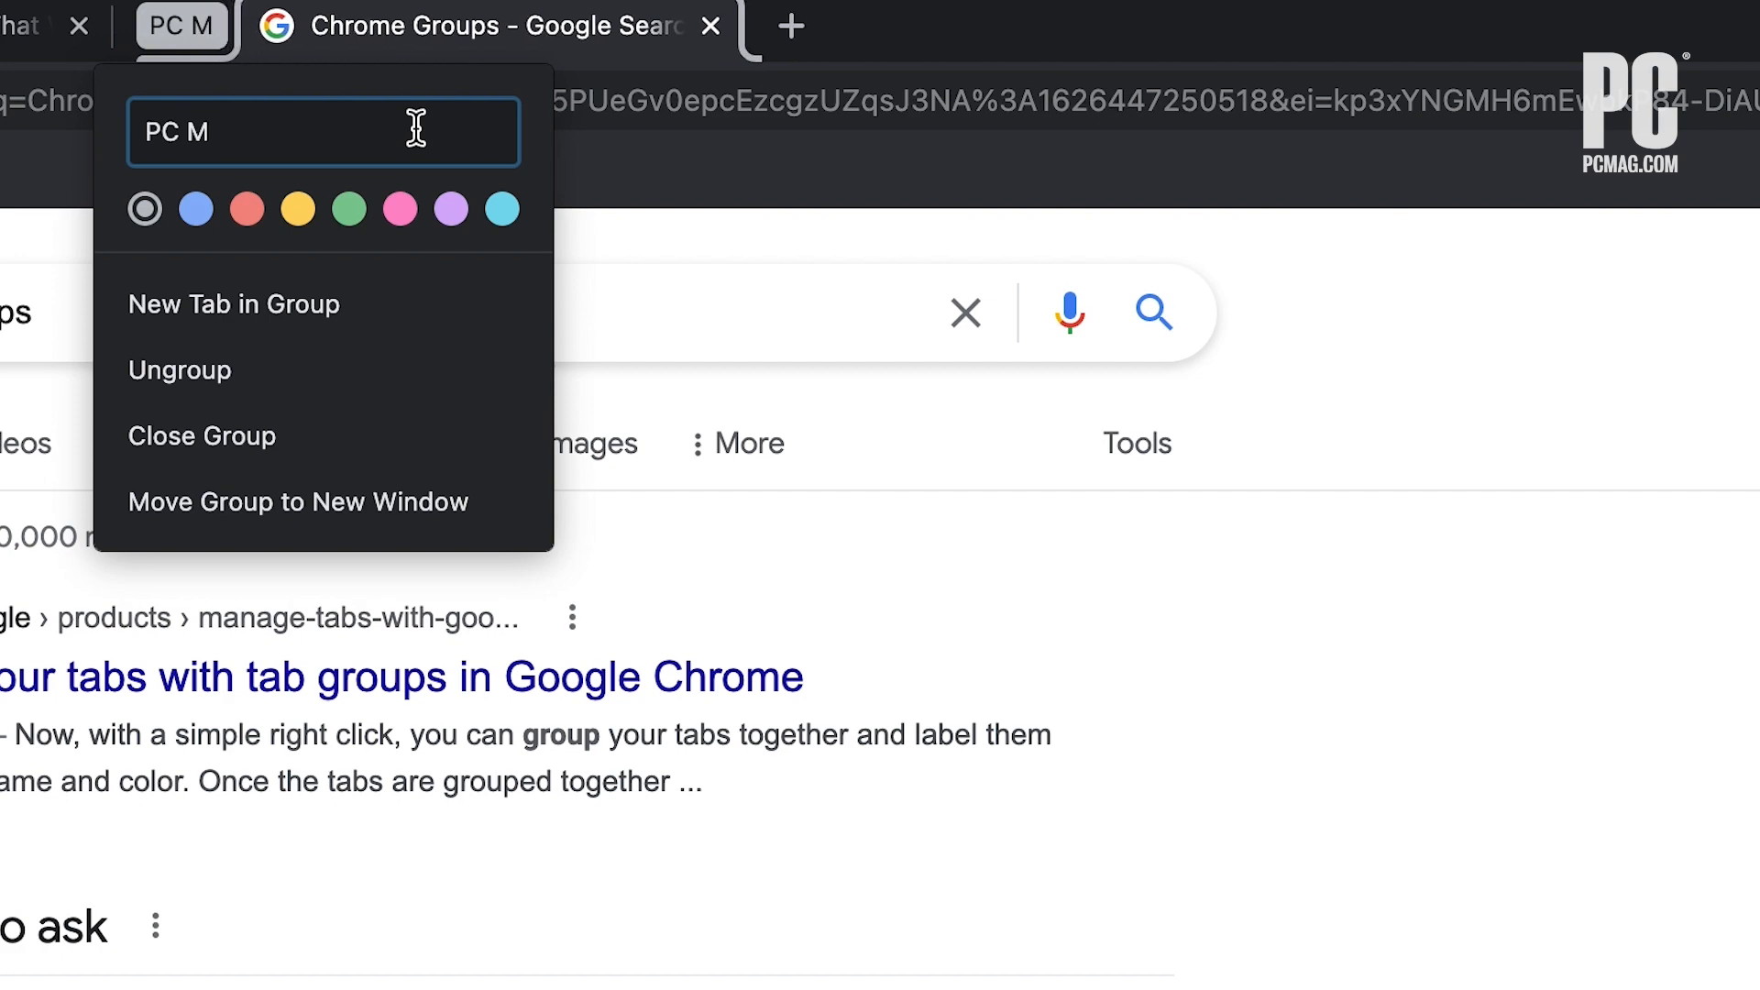
type("ag")
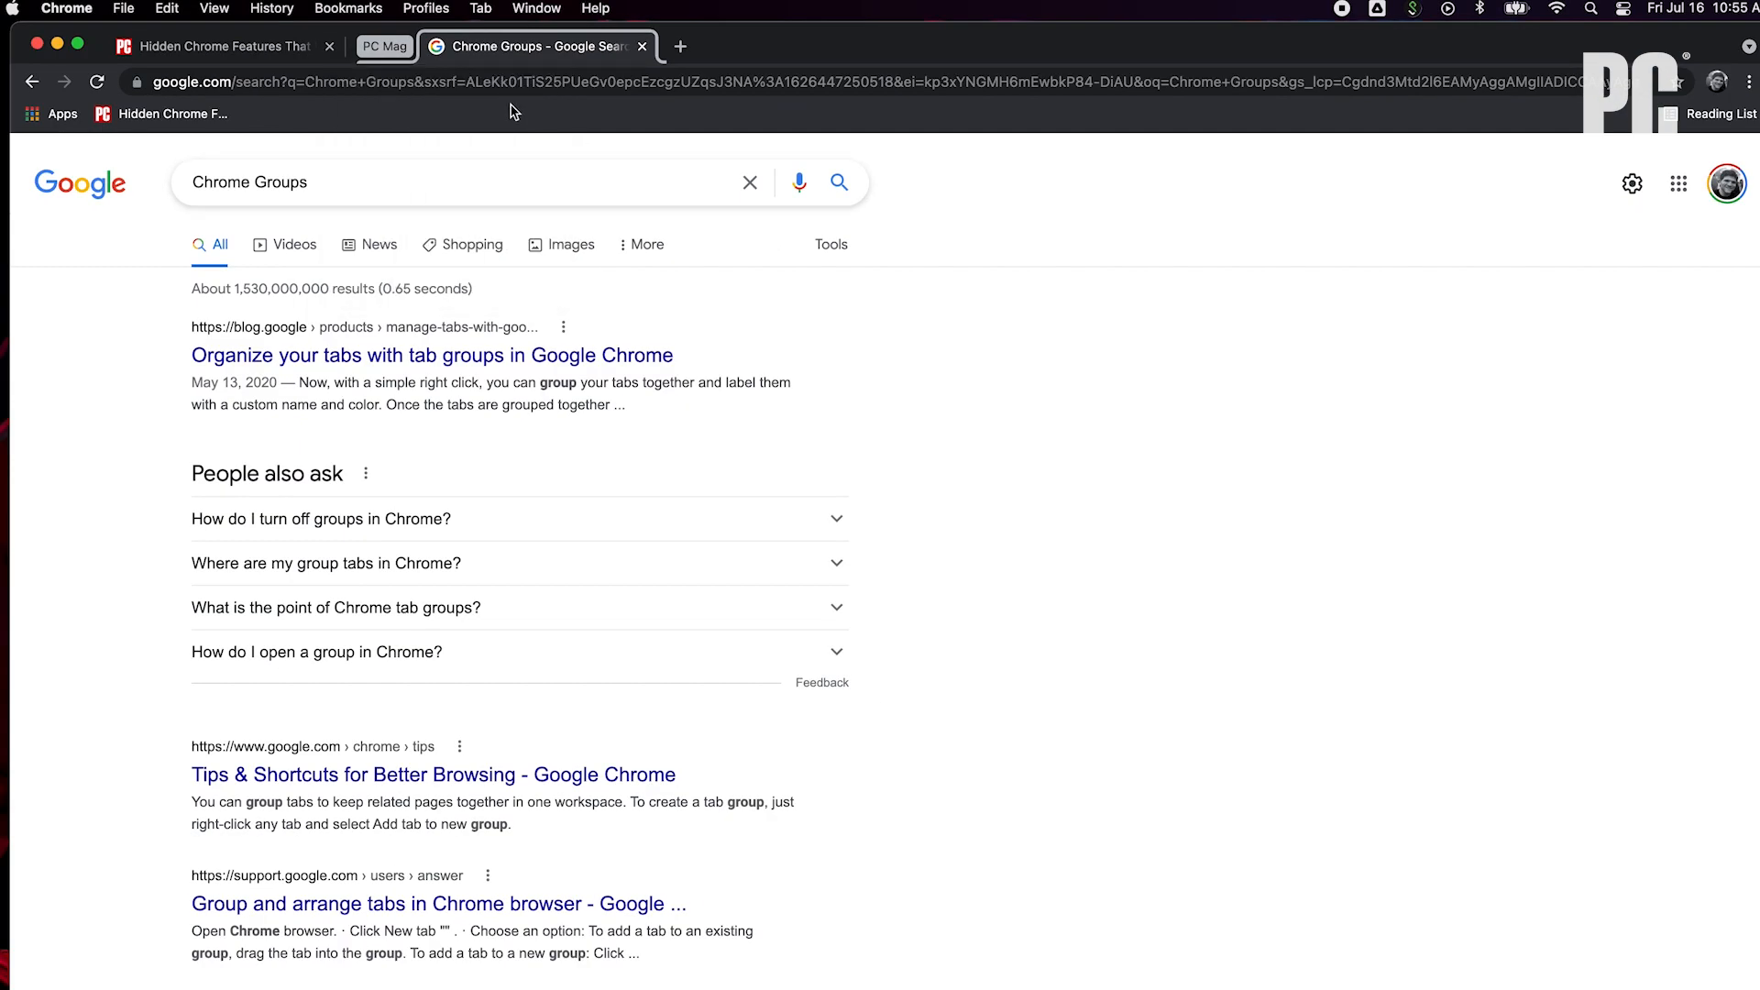
Rearrange the tabs so the hidden-features article sits beside the PC Mag group.
left_click(416, 45)
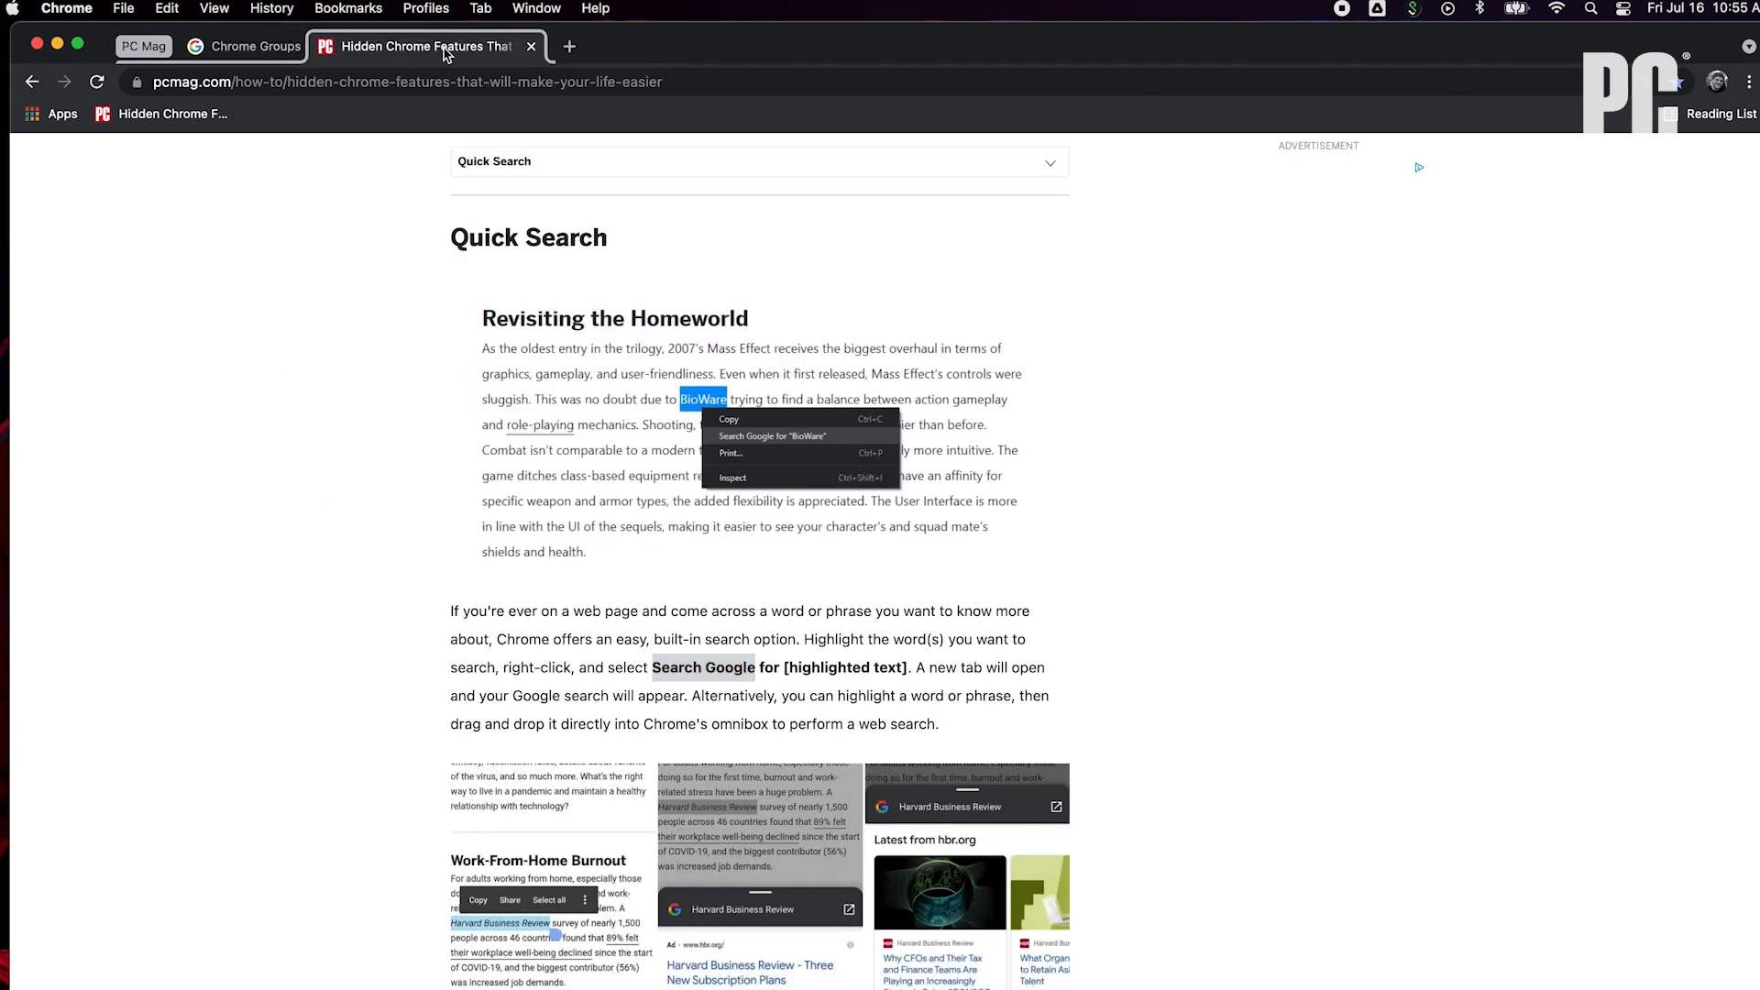
left_click(772, 436)
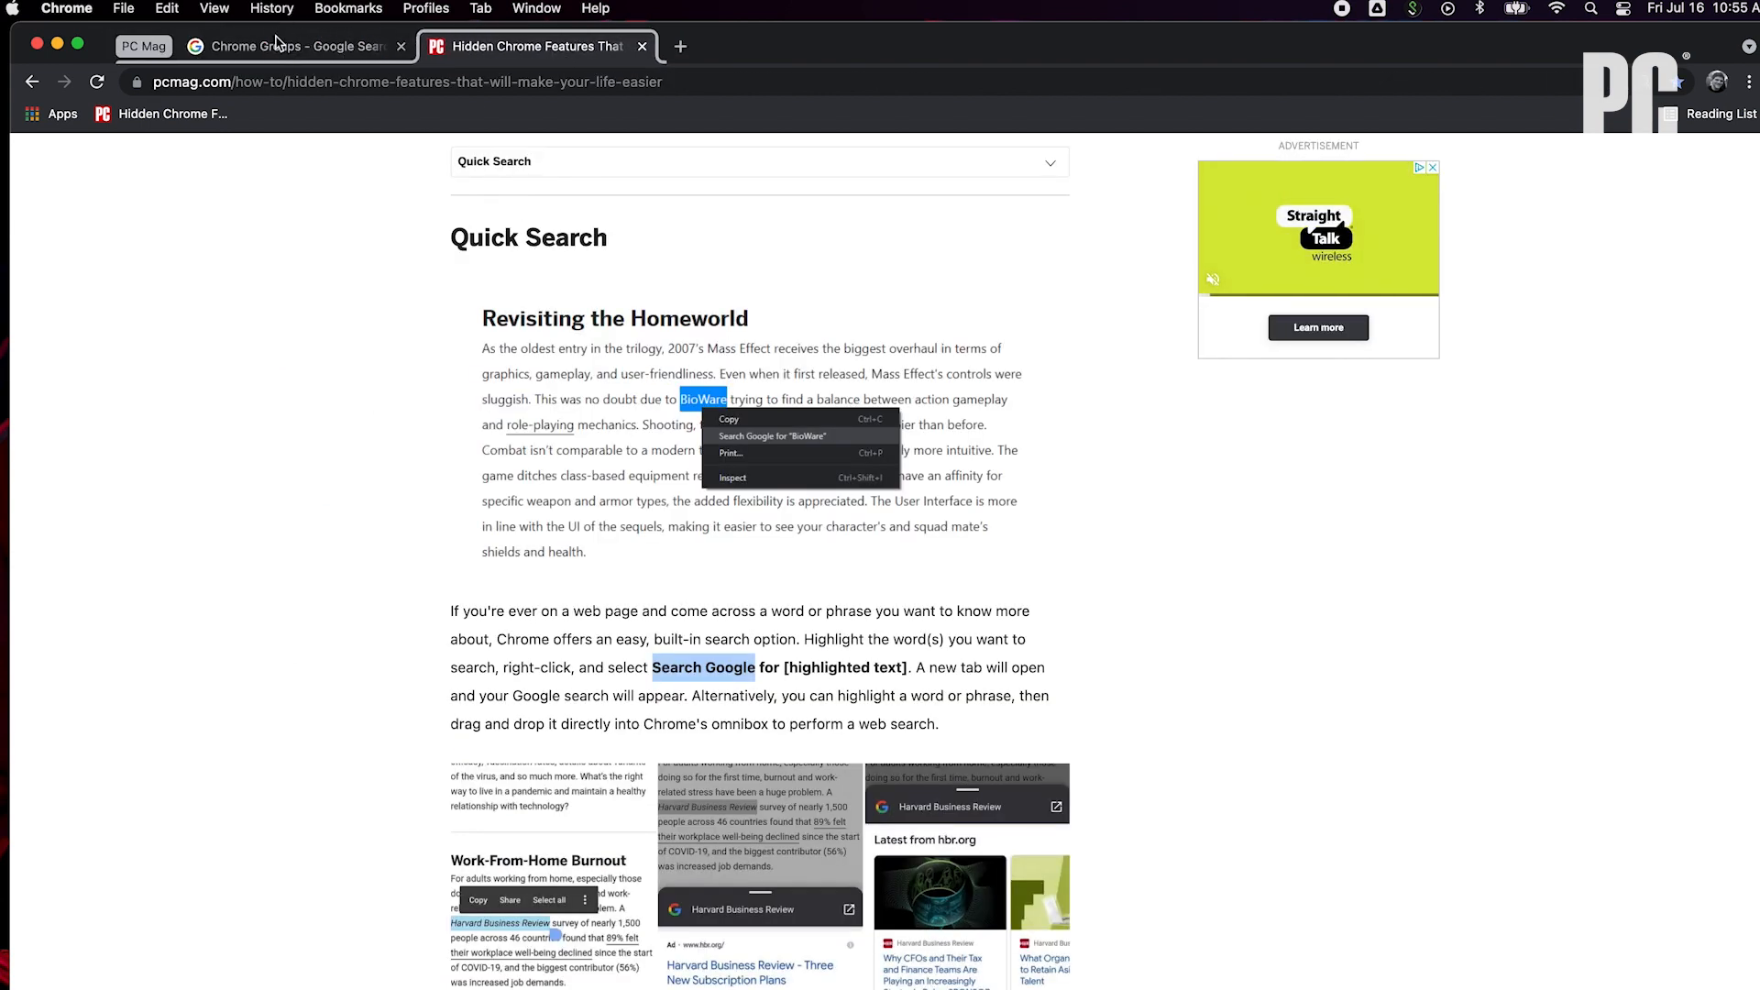
left_click(292, 46)
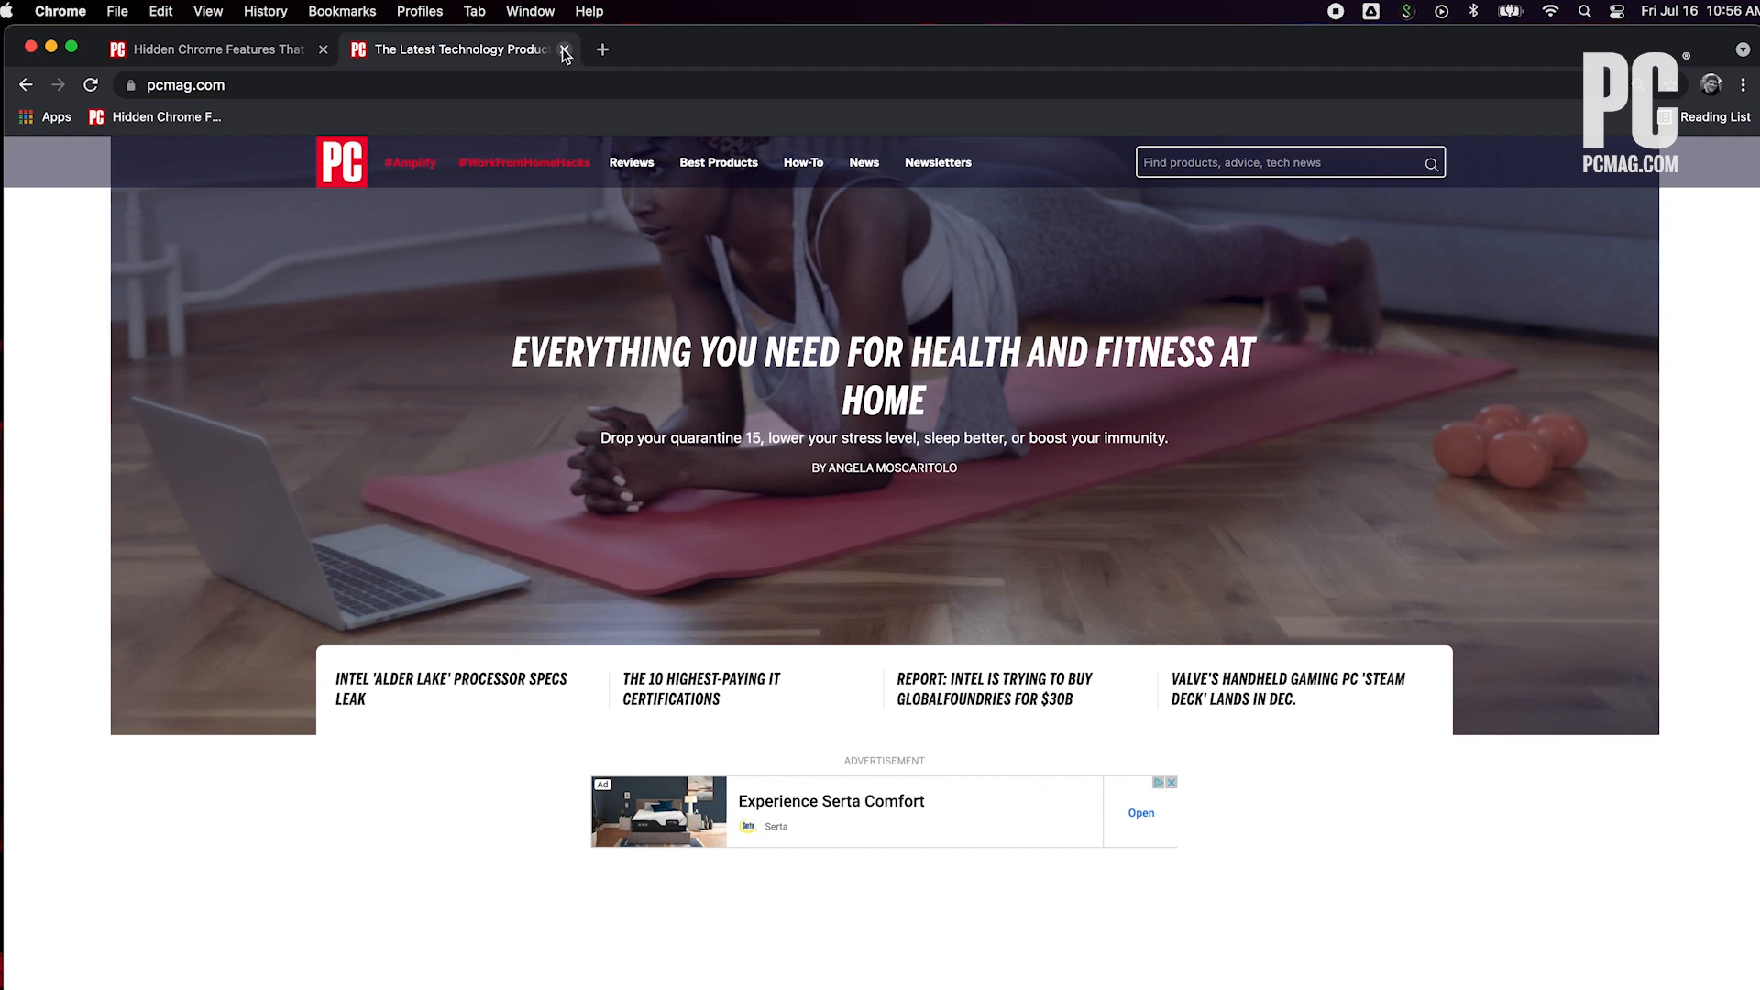
Close the PCMag homepage tab, then restore it via Tab > Reopen Closed Tab.
left_click(566, 53)
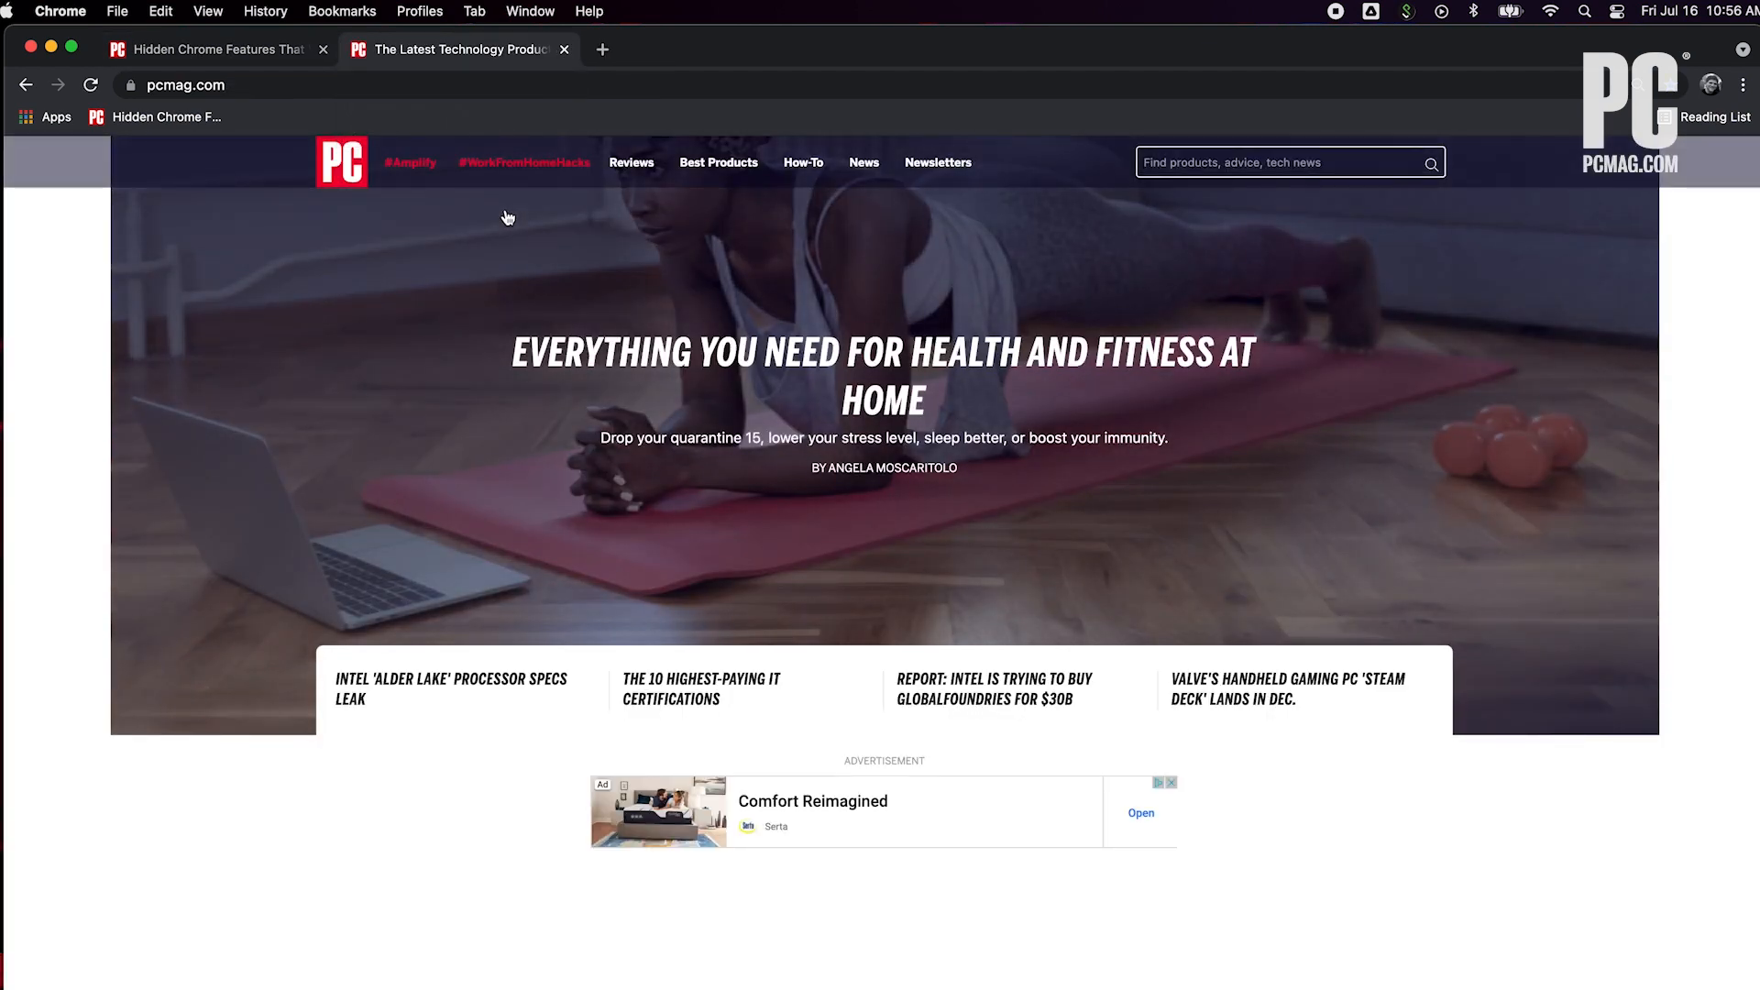
left_click(565, 49)
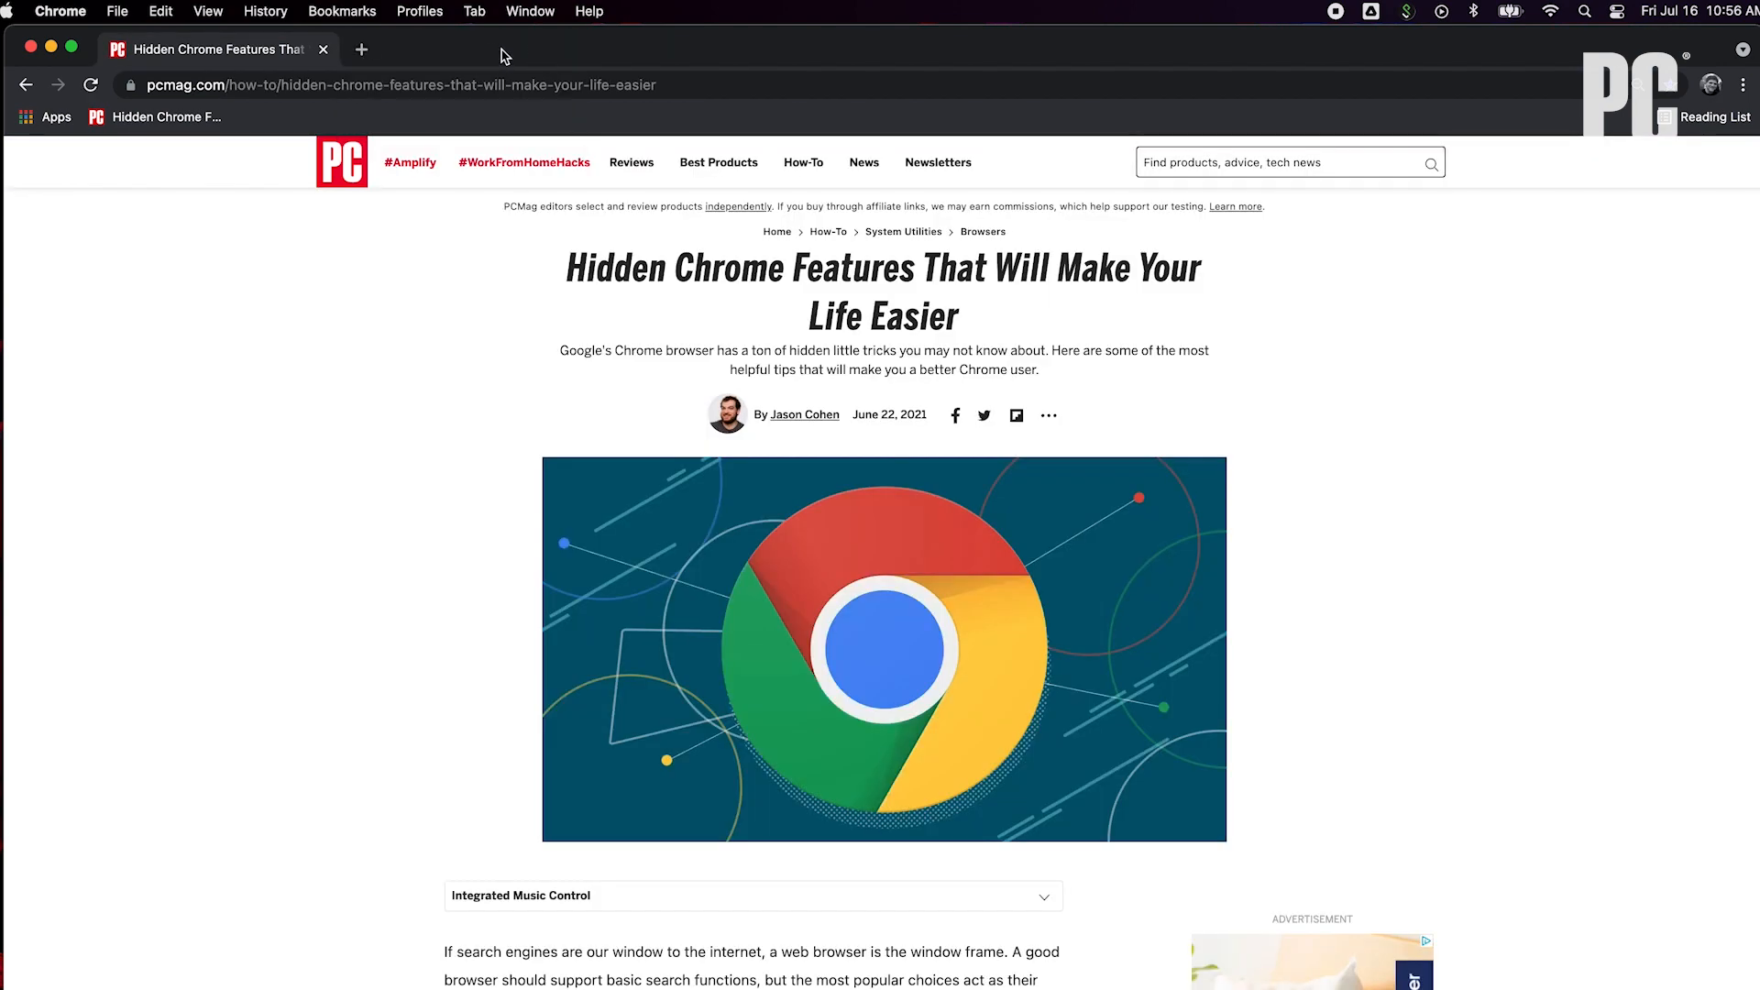
left_click(473, 11)
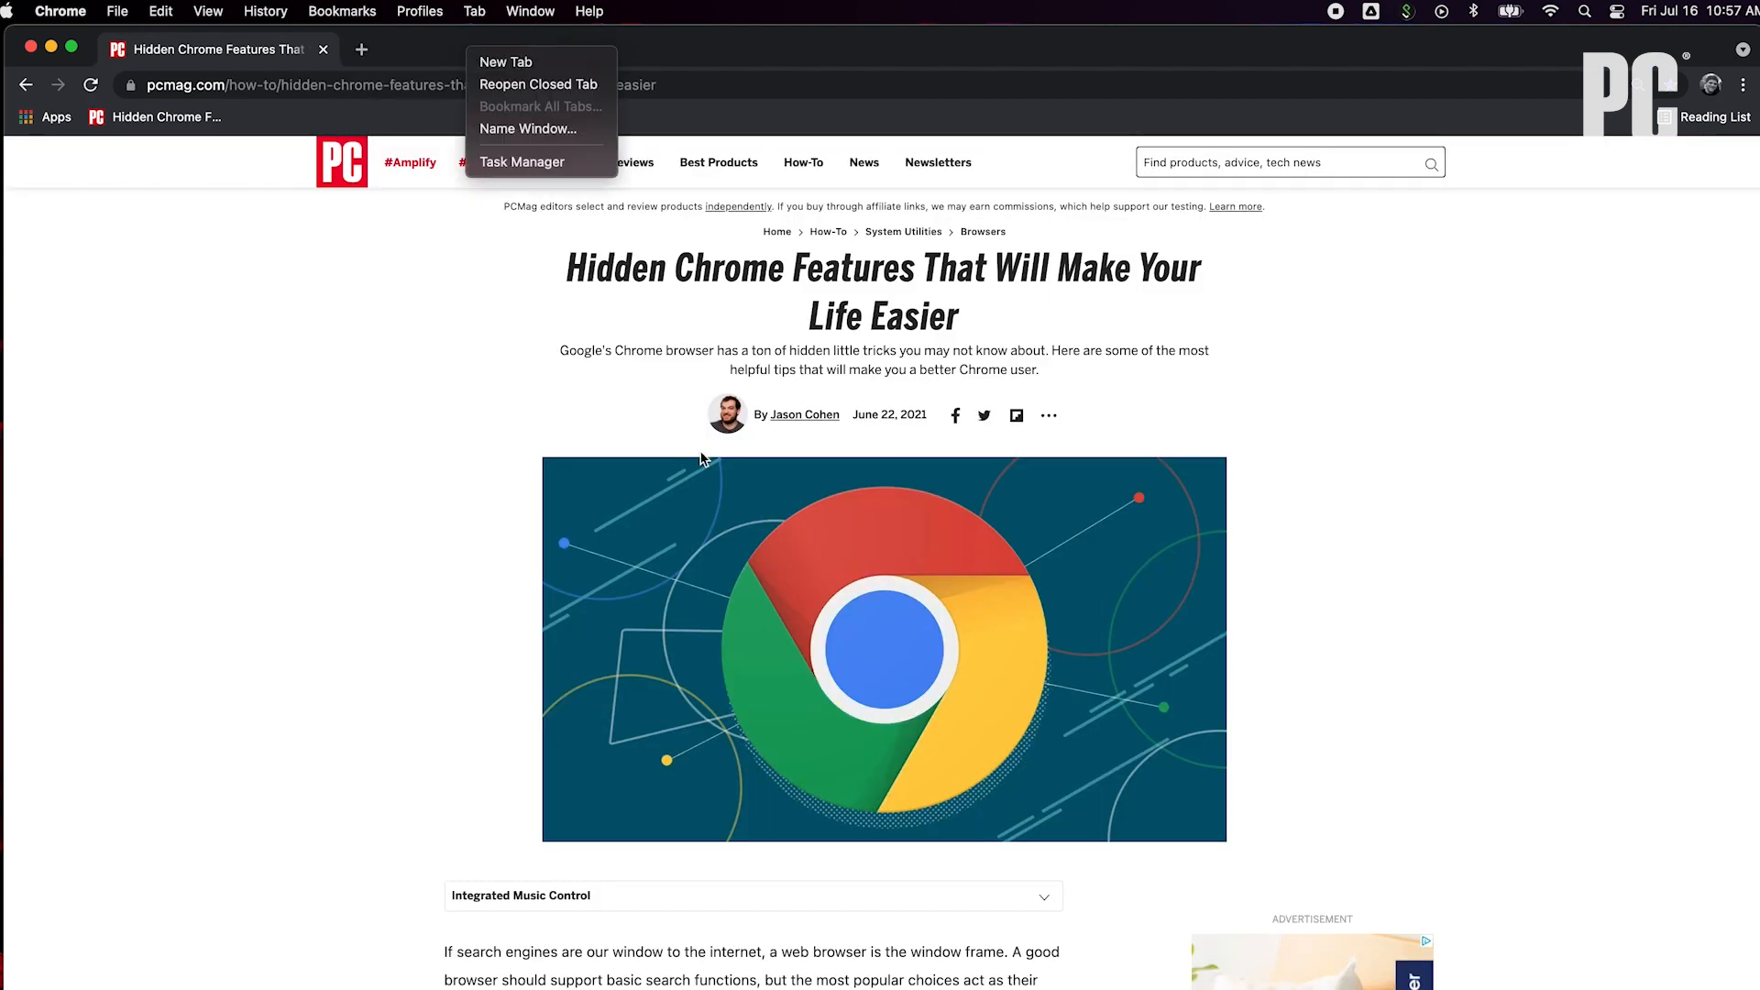
left_click(506, 62)
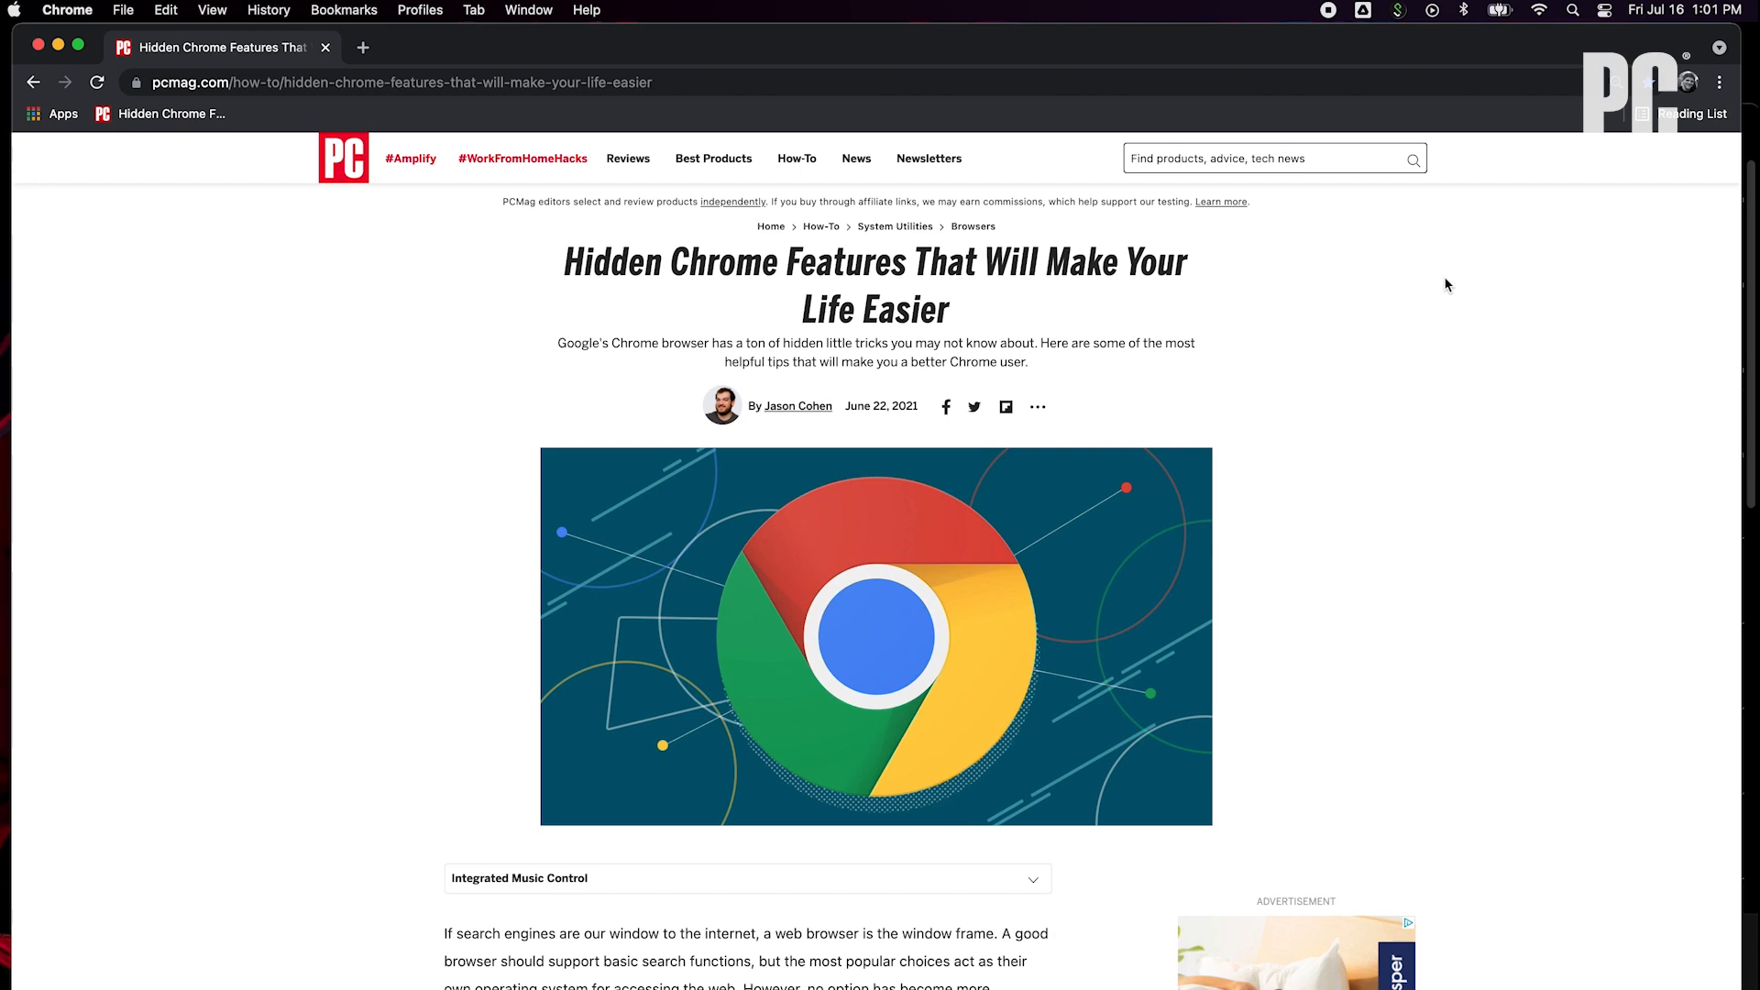
Save the Hidden Chrome Features article to the Reading List and view it there as unread.
left_click(1648, 82)
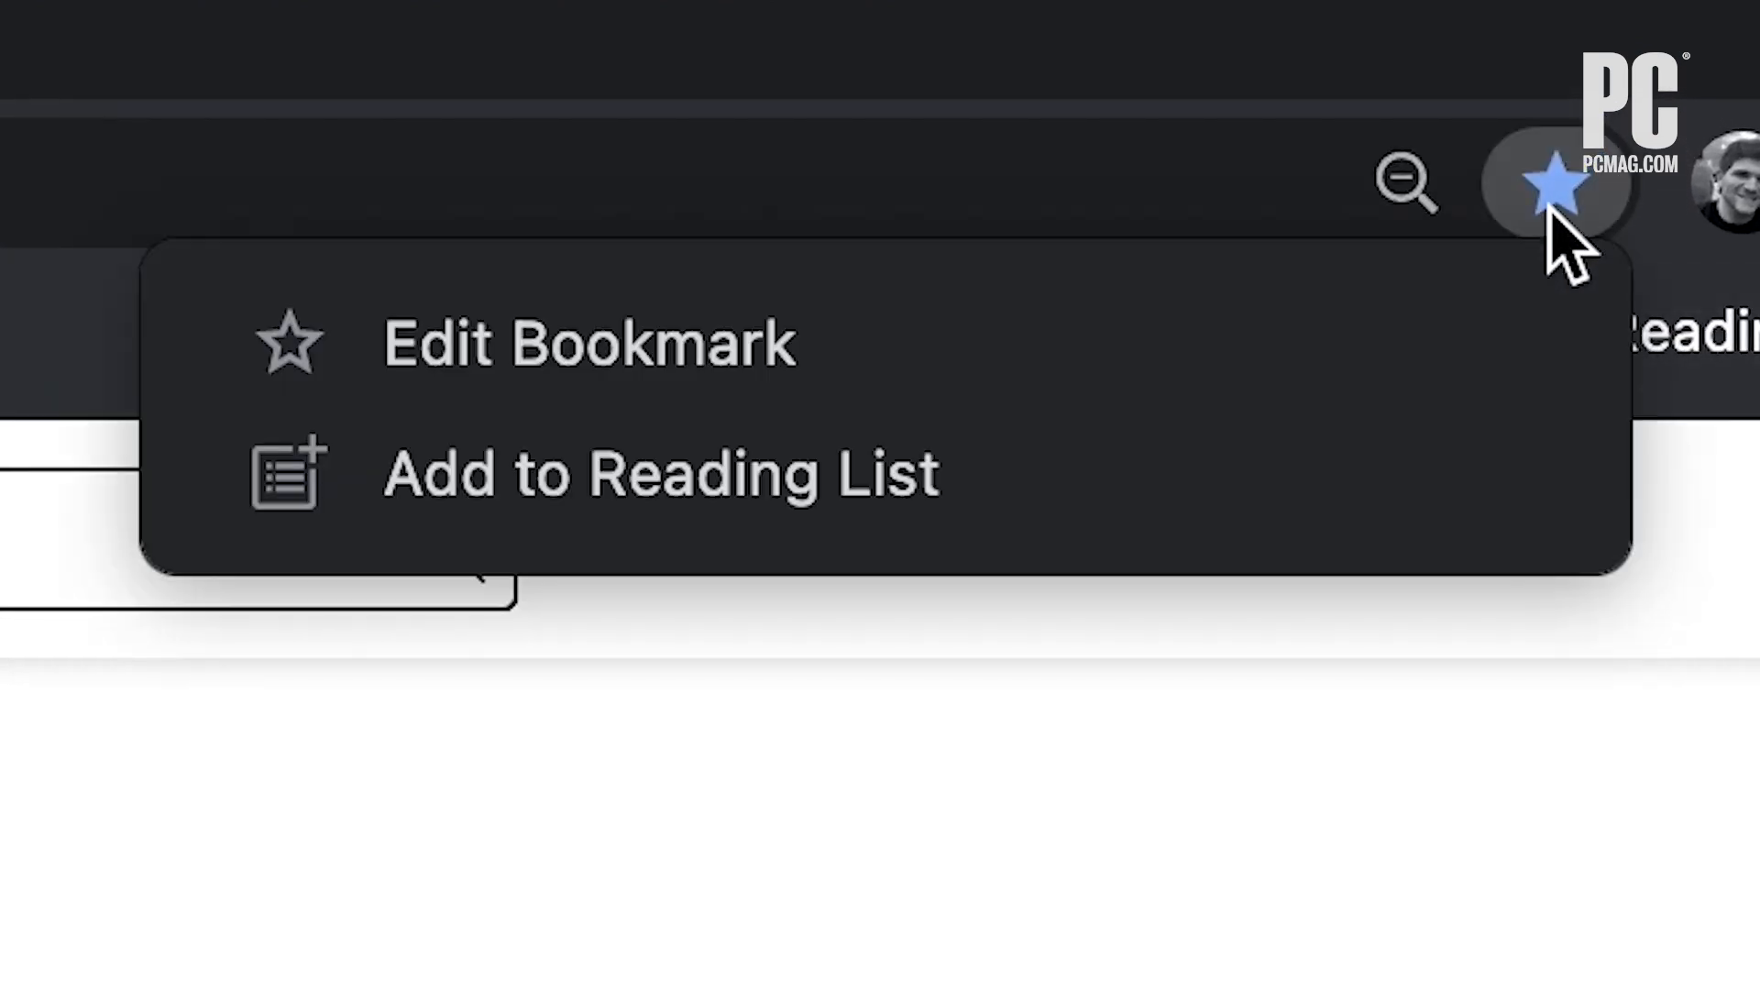
mouse_move(1257, 471)
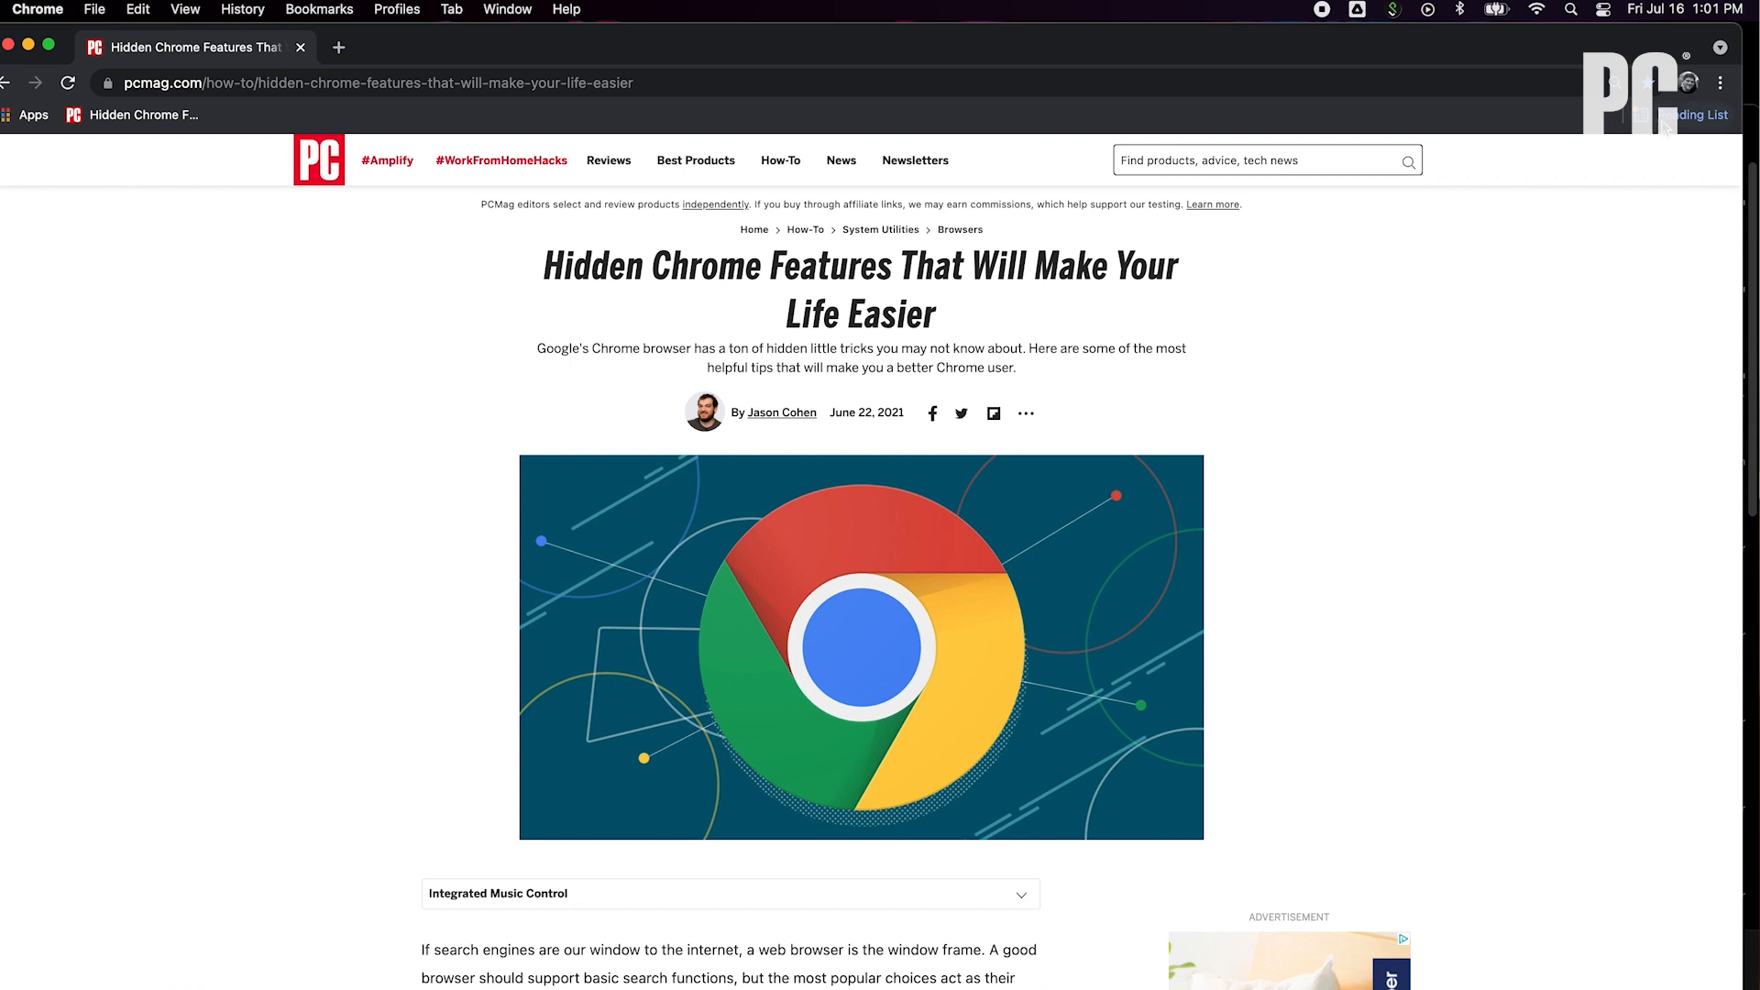
left_click(1689, 114)
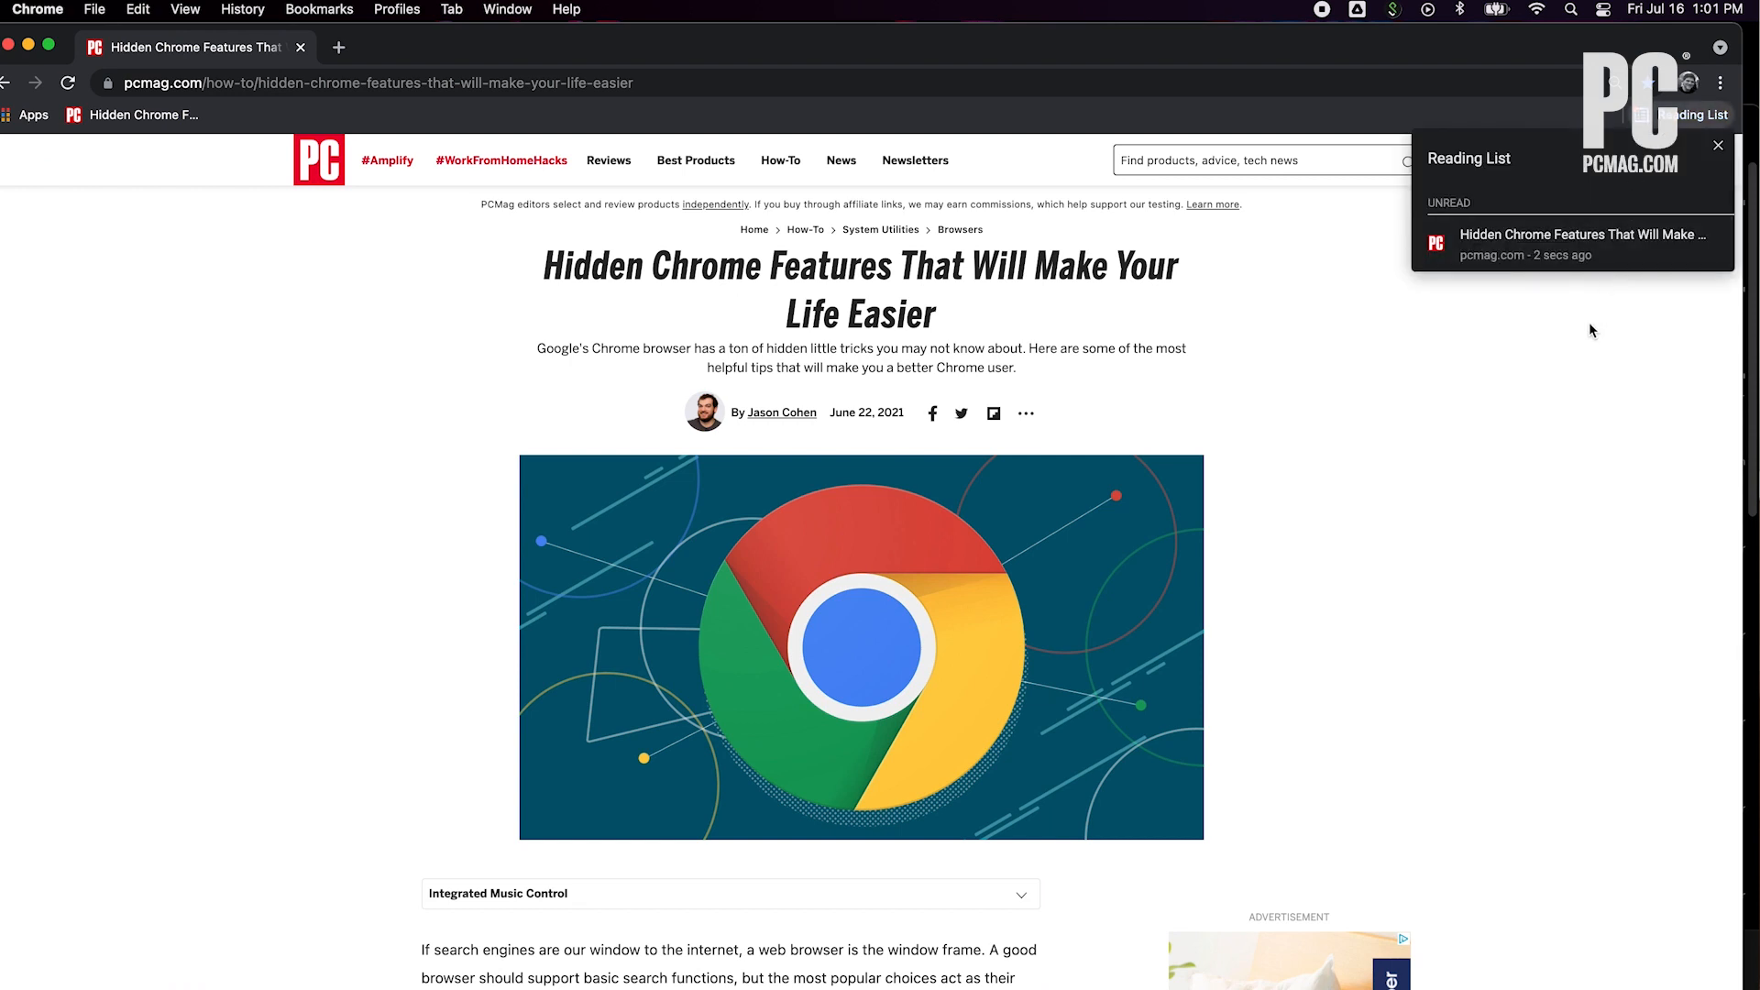